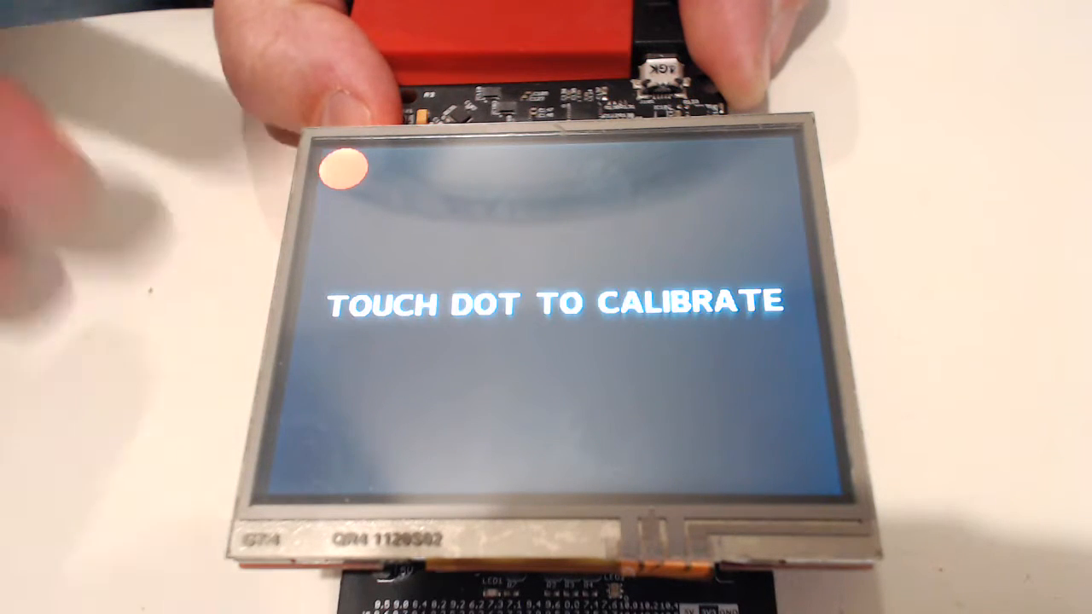
# Touch the three orange calibration dots on the TOUCH DOT TO CALIBRATE screen
pyautogui.click(336, 171)
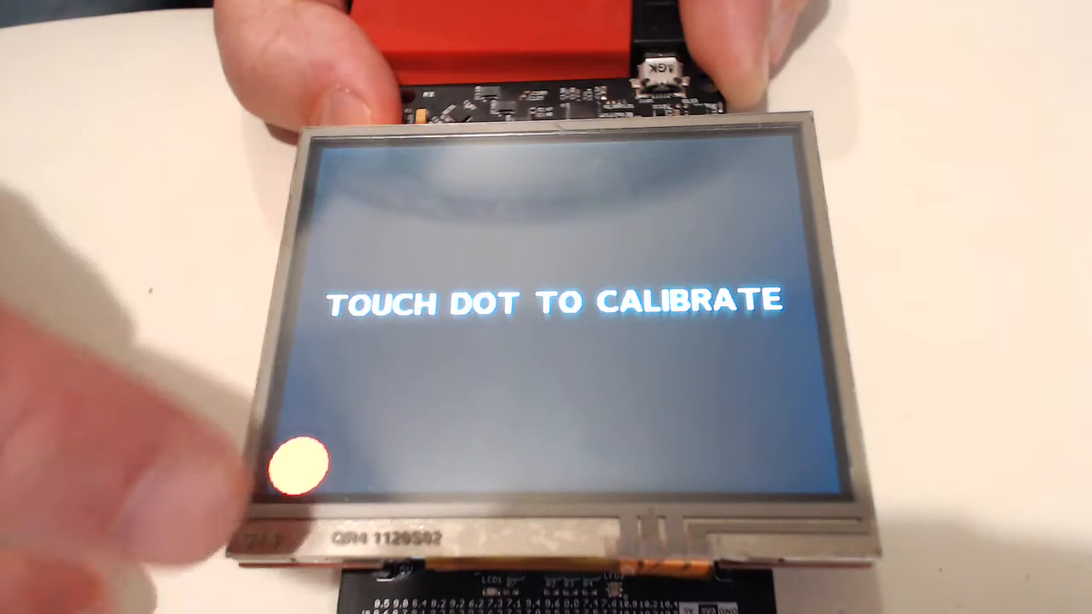
pyautogui.click(298, 465)
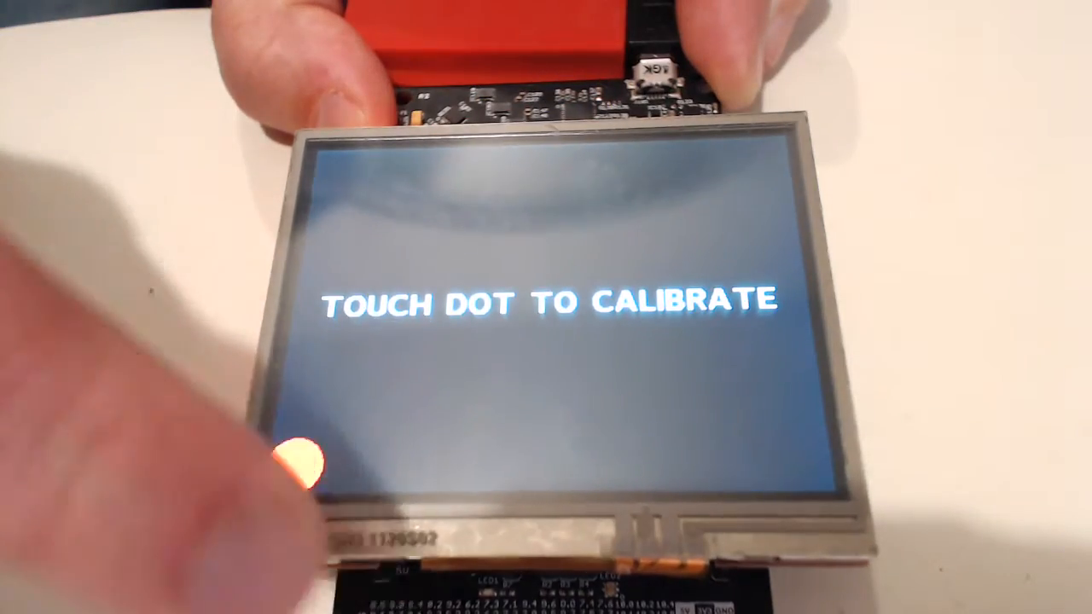
pyautogui.click(303, 456)
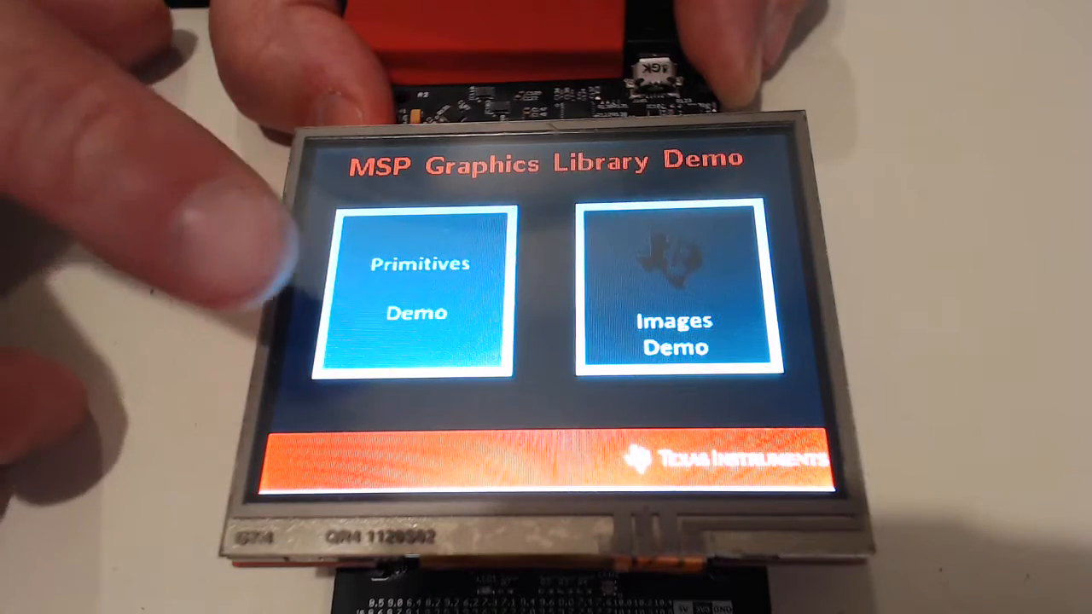
# Run the Primitives Demo from the main menu, then launch the Images Demo
pyautogui.click(418, 290)
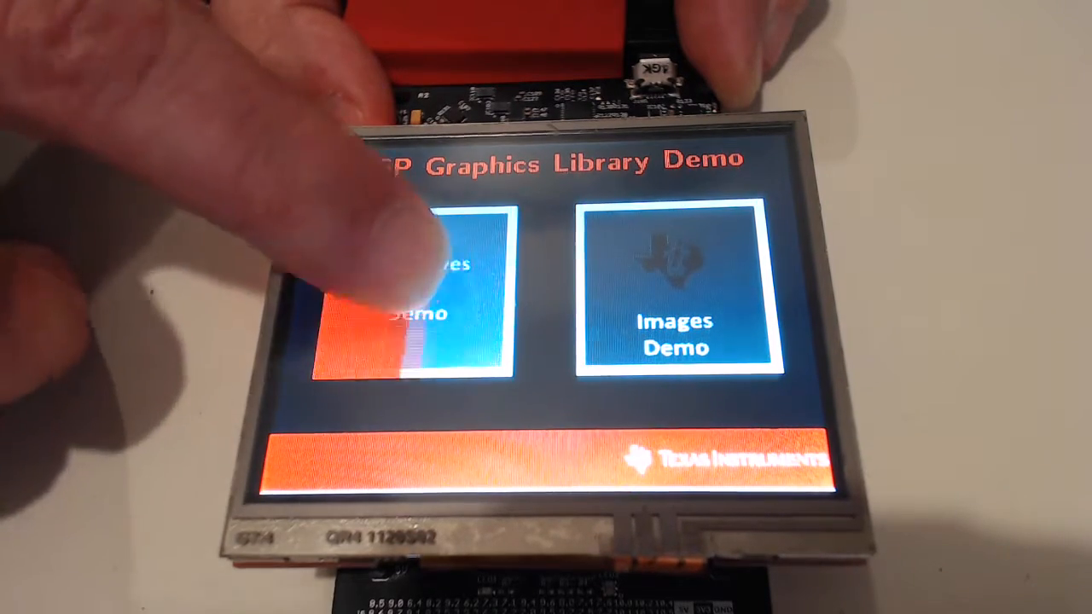
pyautogui.click(418, 299)
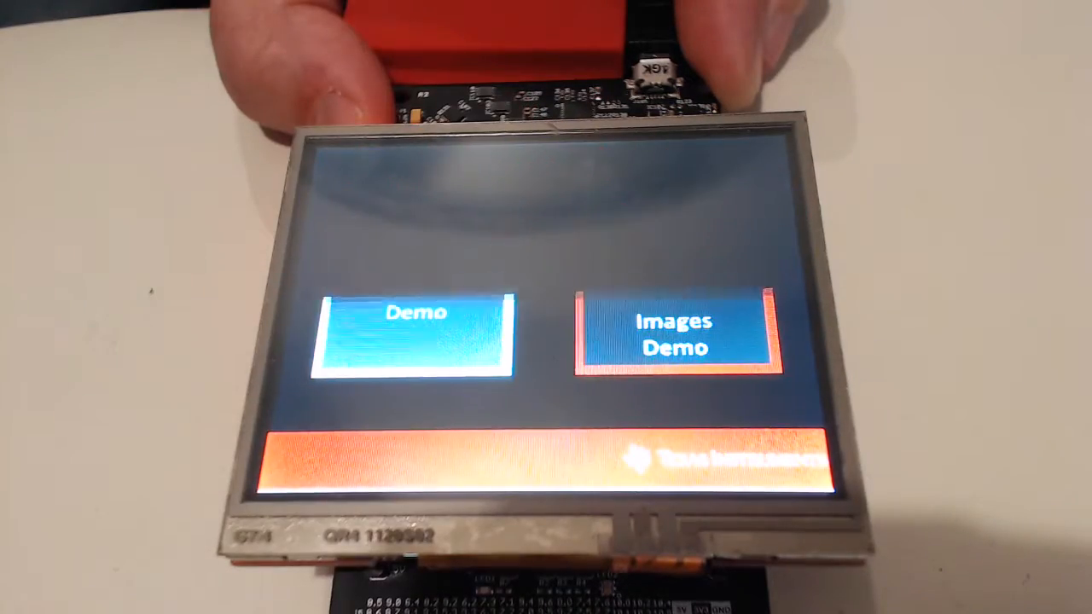
pyautogui.click(674, 337)
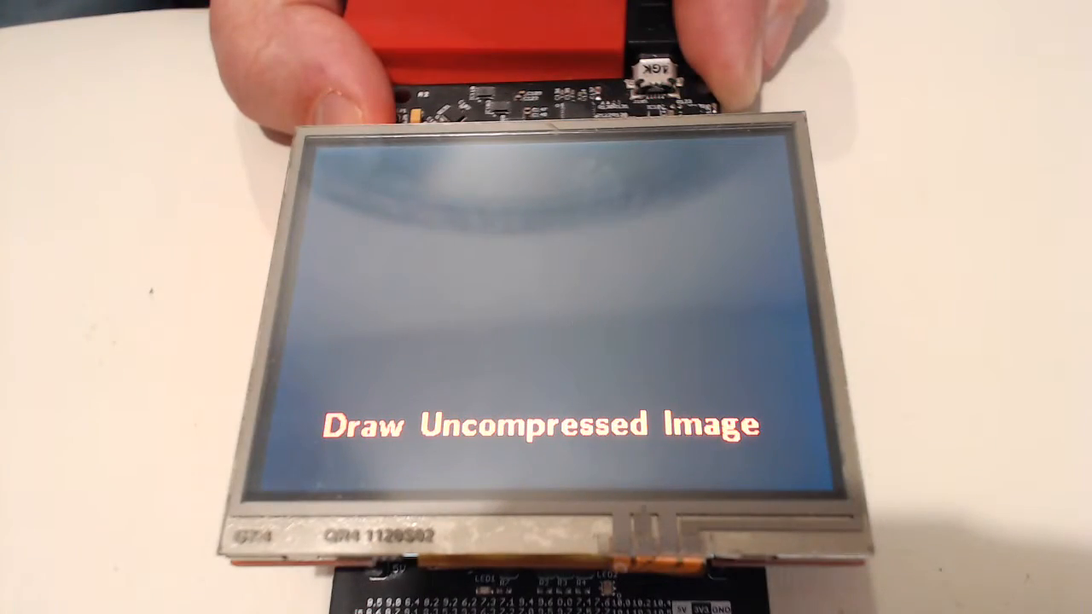